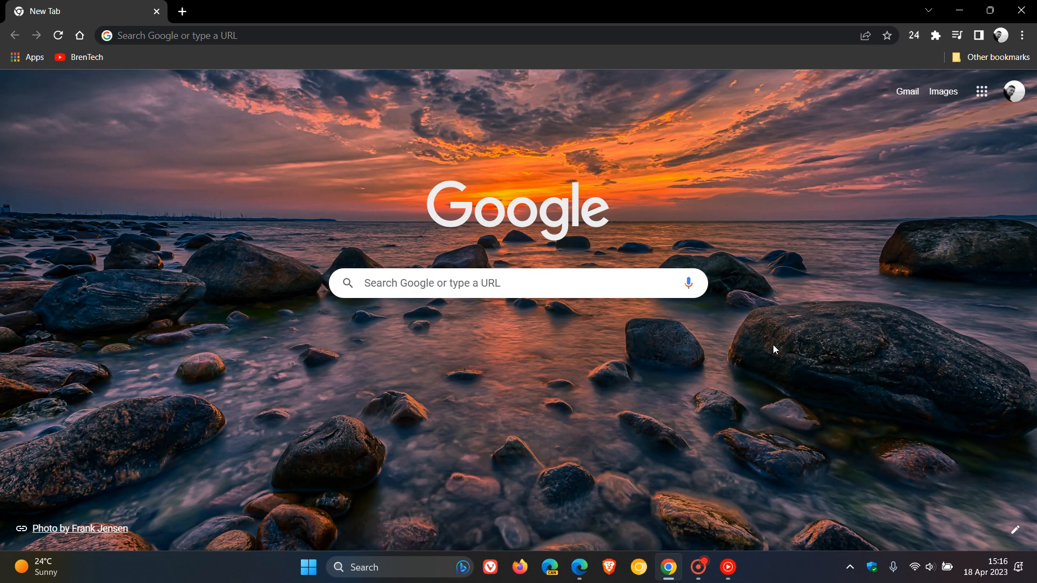
mouse_move(714, 170)
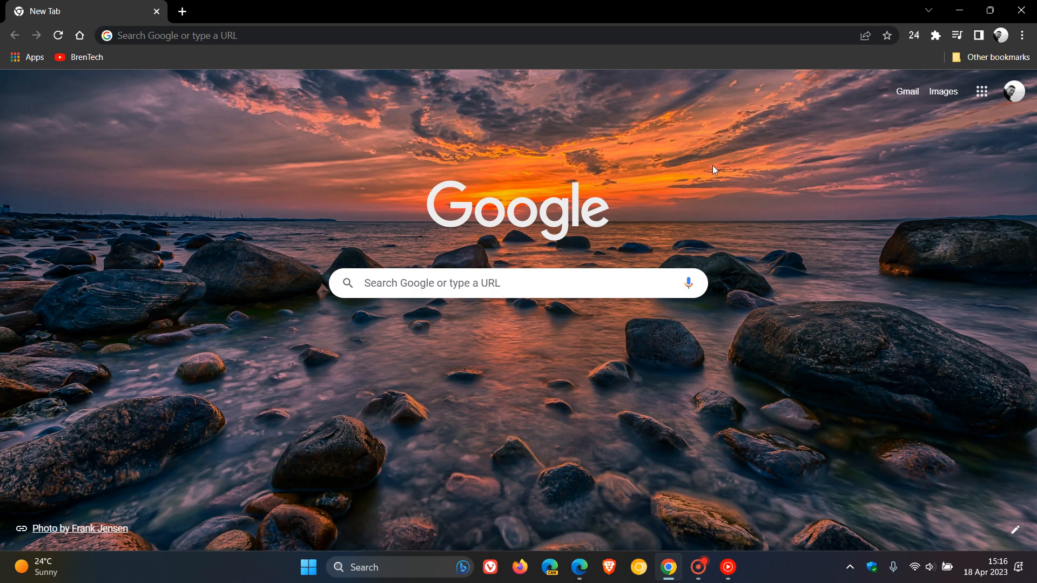
mouse_move(785, 321)
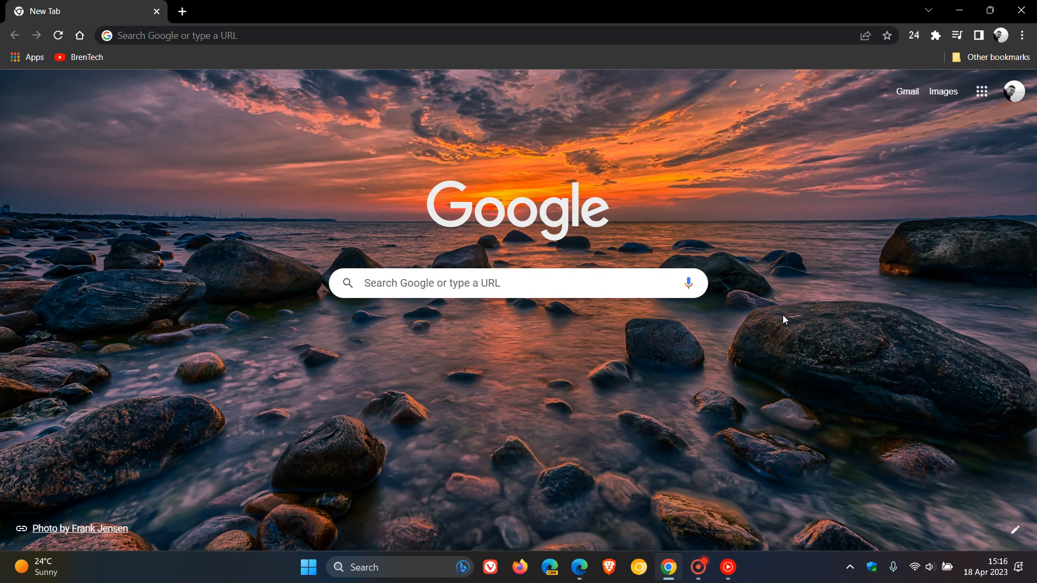
mouse_move(592, 272)
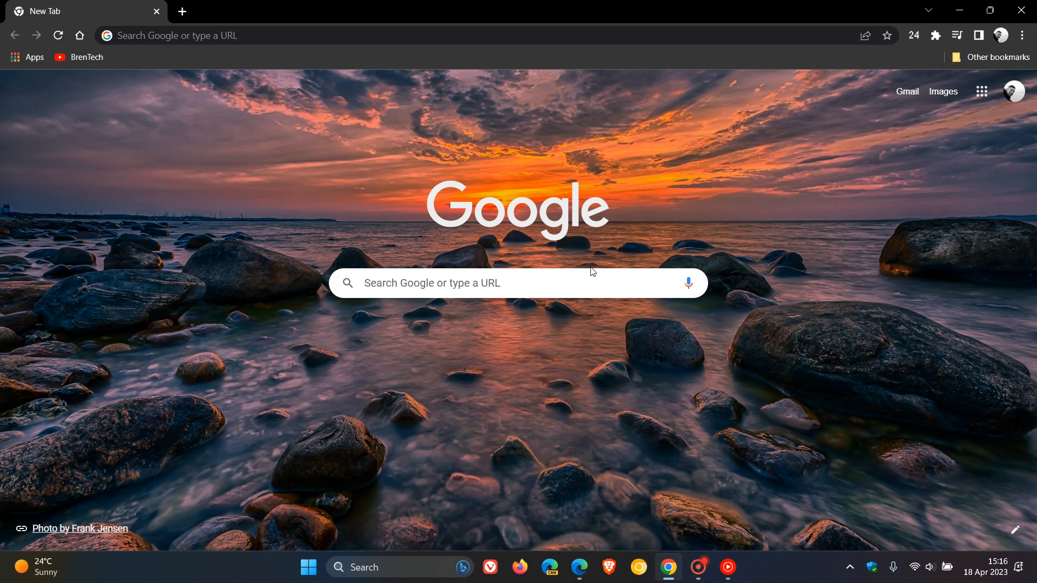
mouse_move(631, 374)
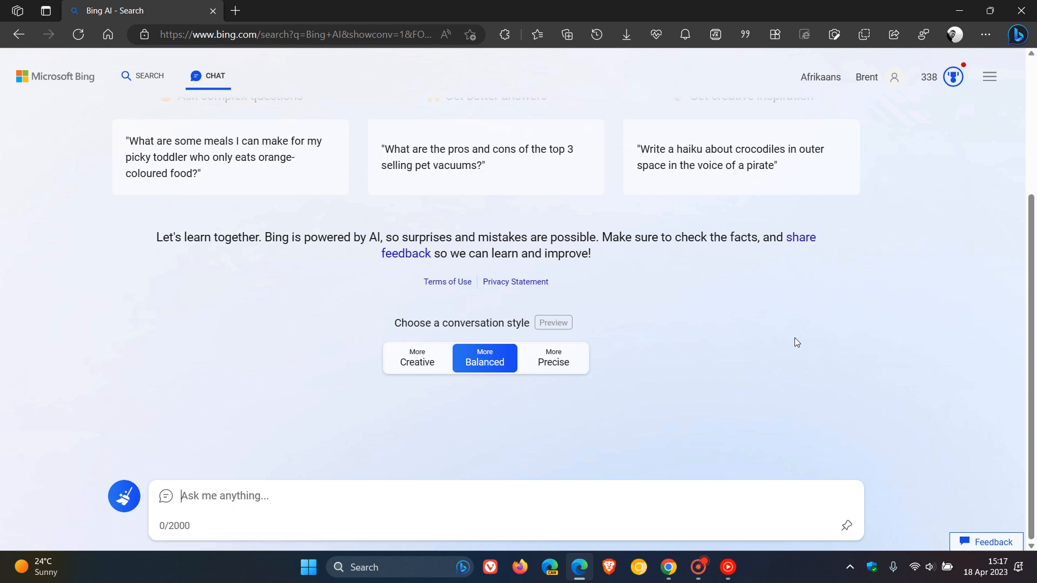
Show and dismiss Edge's Bing chat sidebar, then bring Chrome's New Tab page forward.
click(1017, 33)
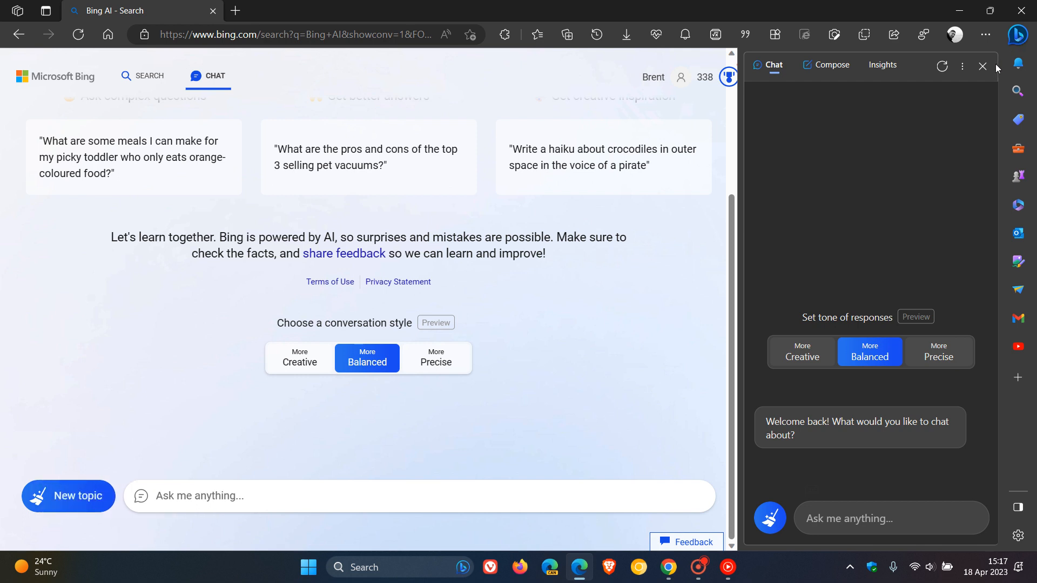
click(981, 66)
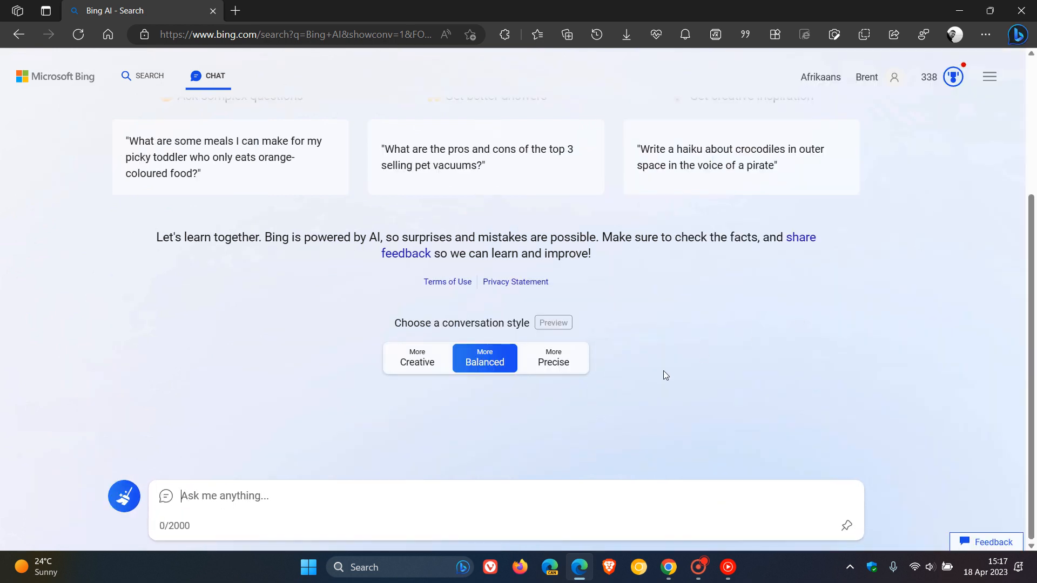
mouse_move(463, 567)
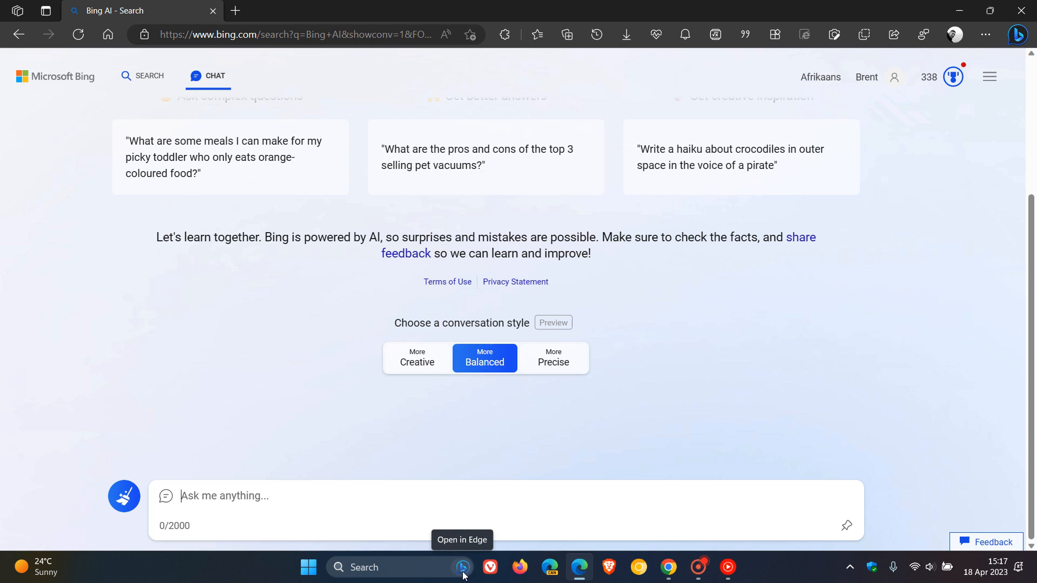
mouse_move(768, 346)
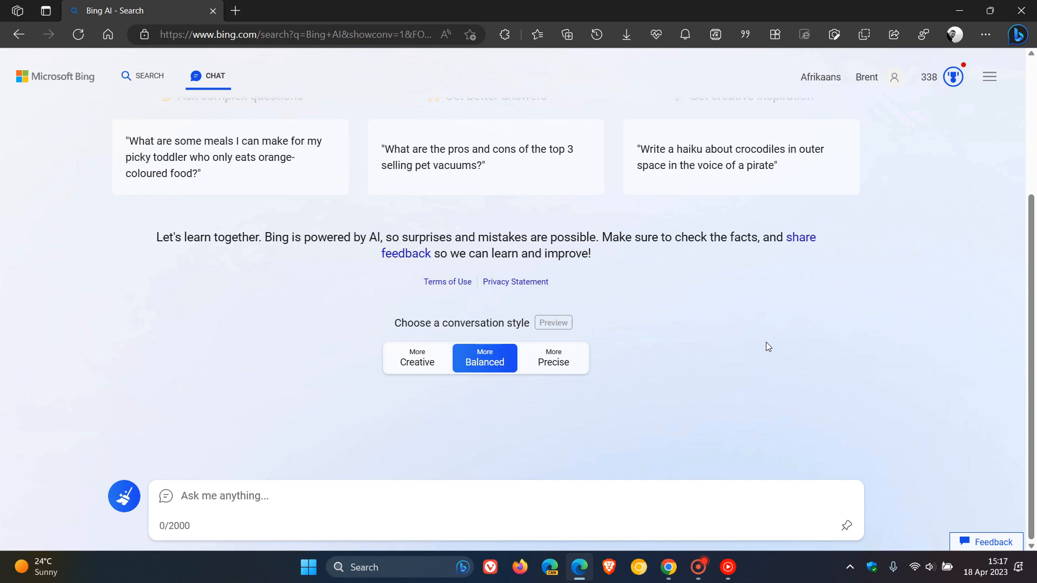
click(668, 566)
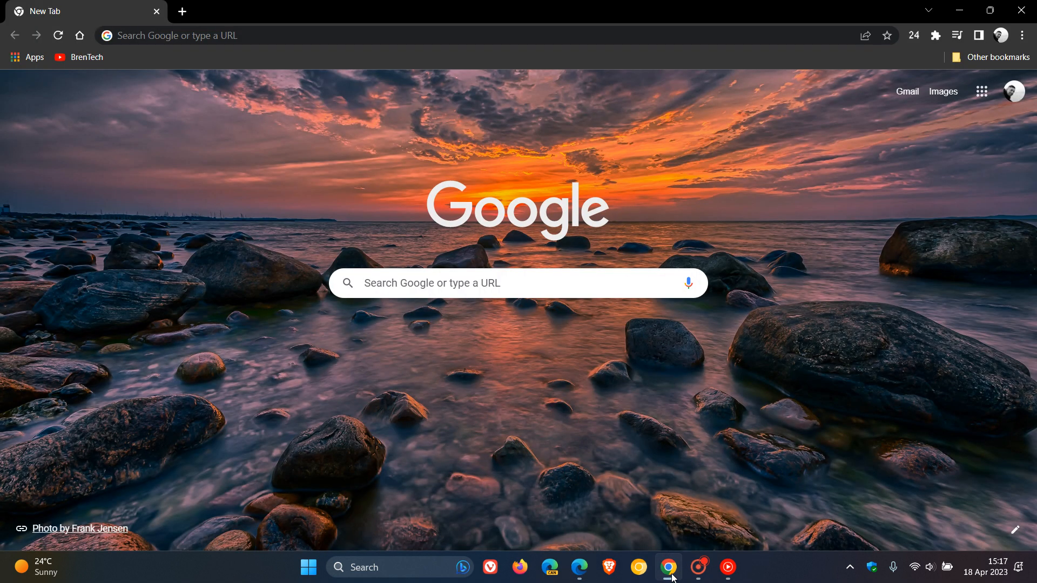
mouse_move(782, 406)
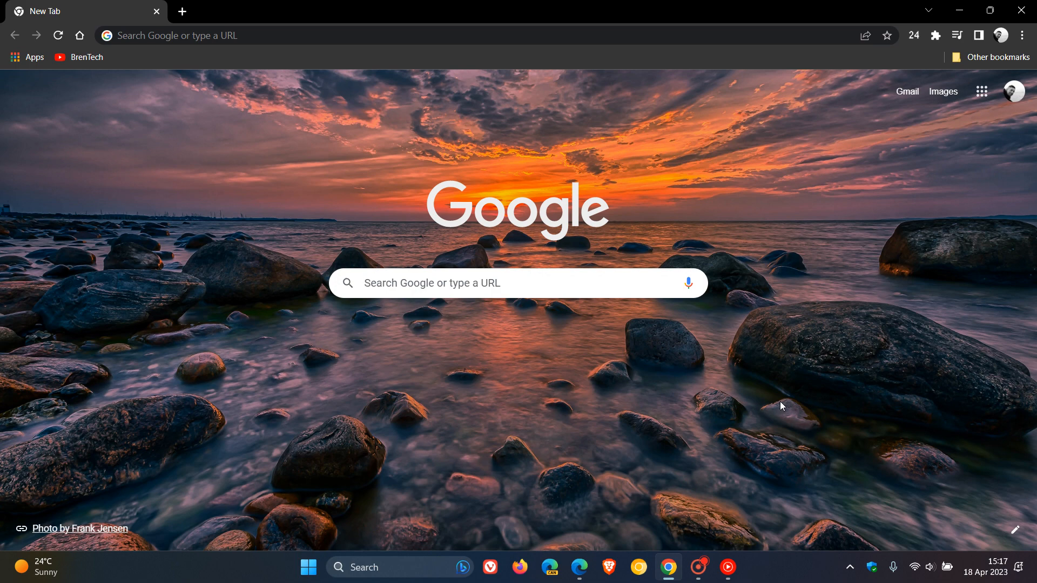
mouse_move(758, 362)
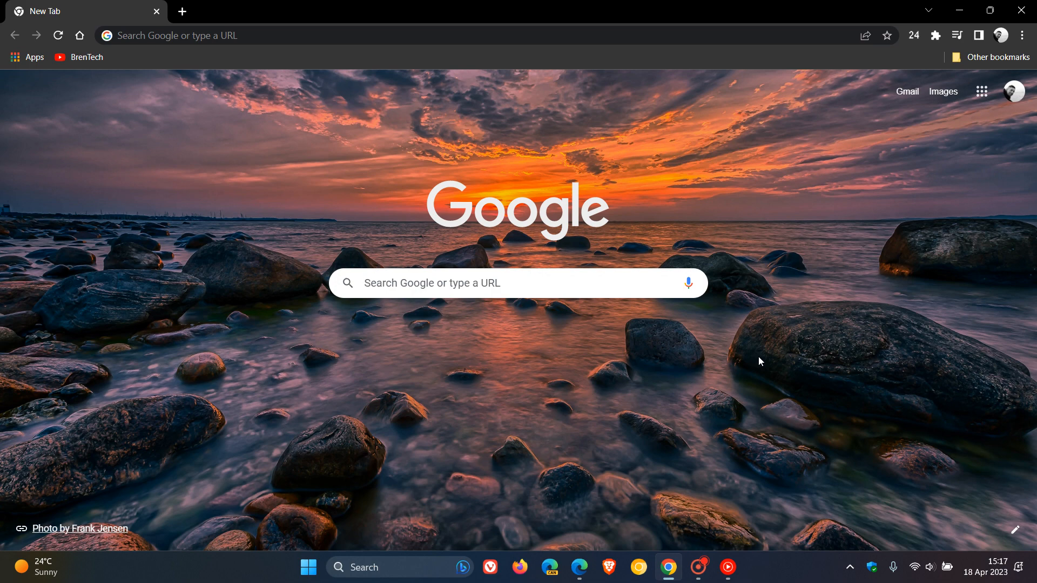
mouse_move(639, 350)
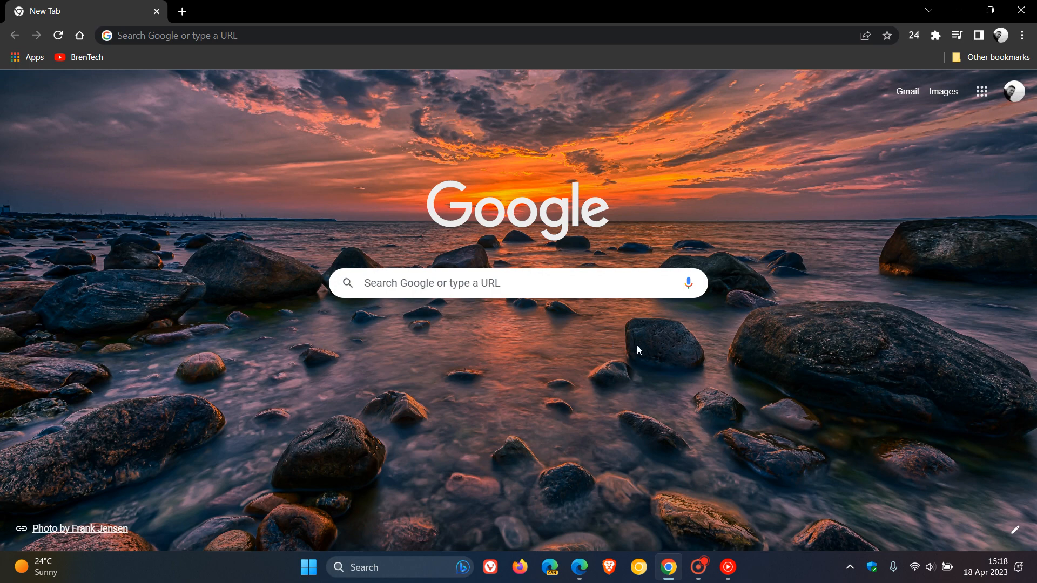
mouse_move(626, 389)
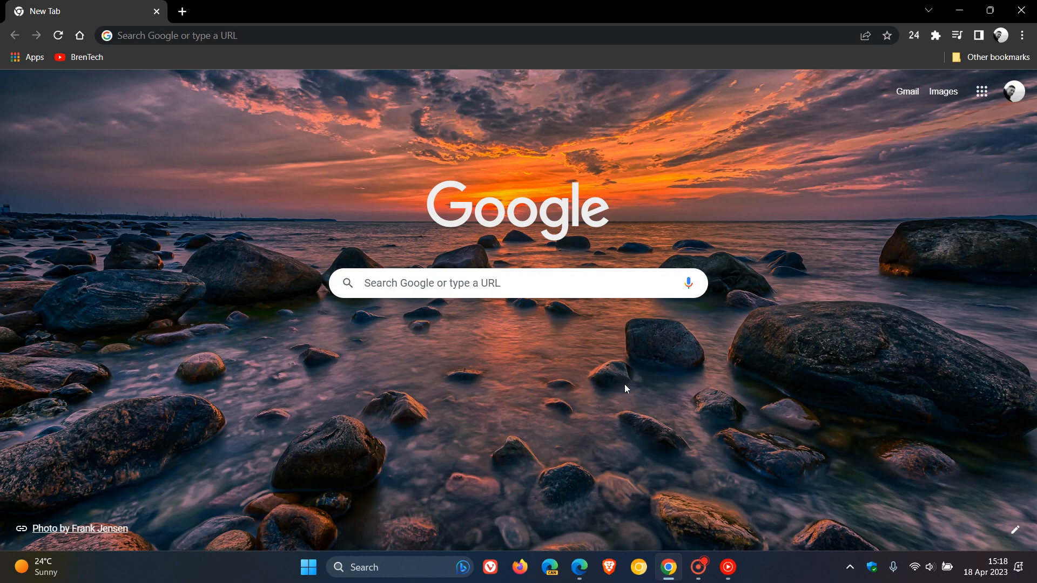
mouse_move(959, 460)
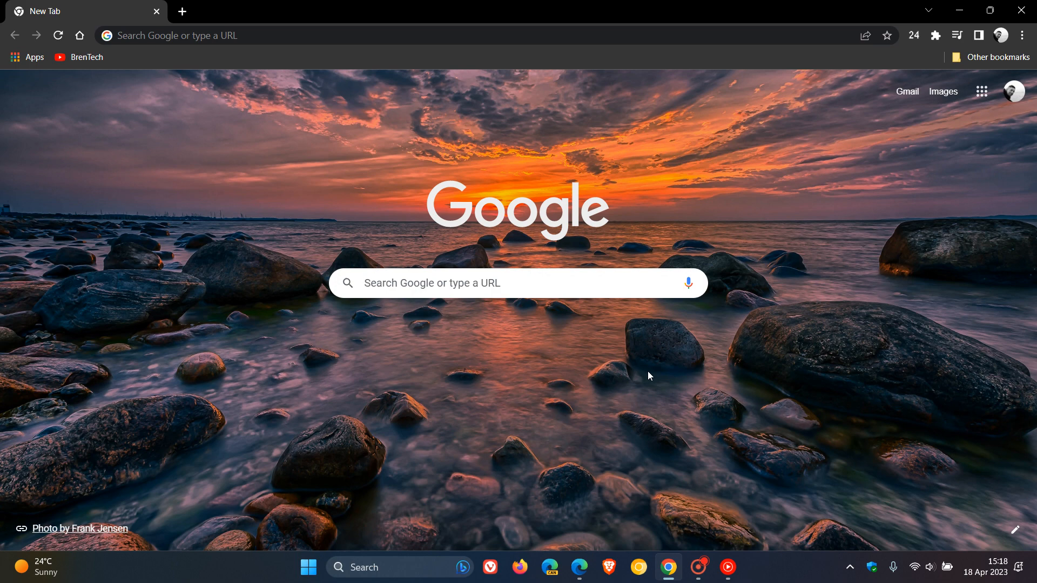
mouse_move(687, 405)
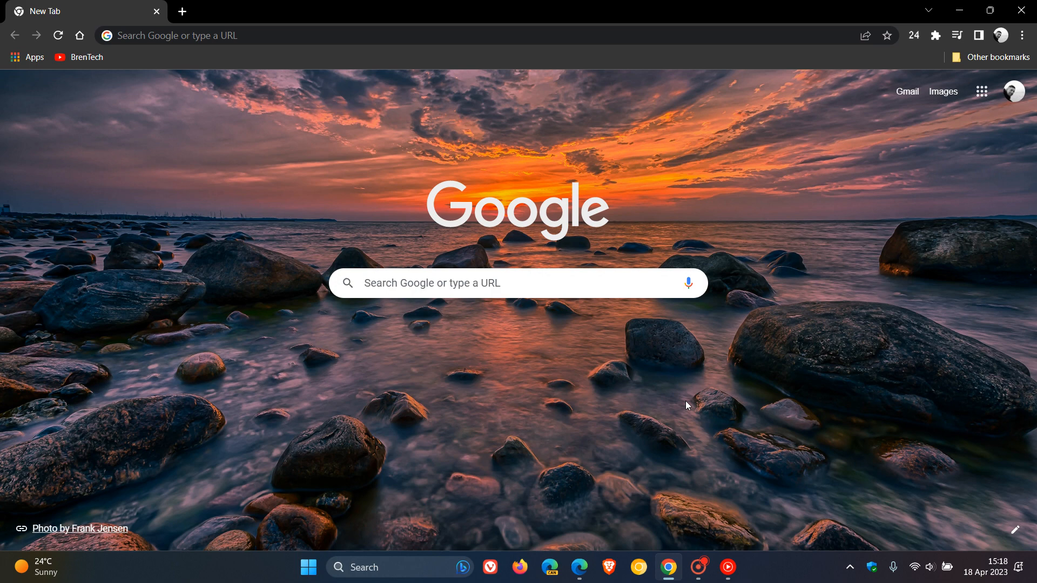
mouse_move(647, 387)
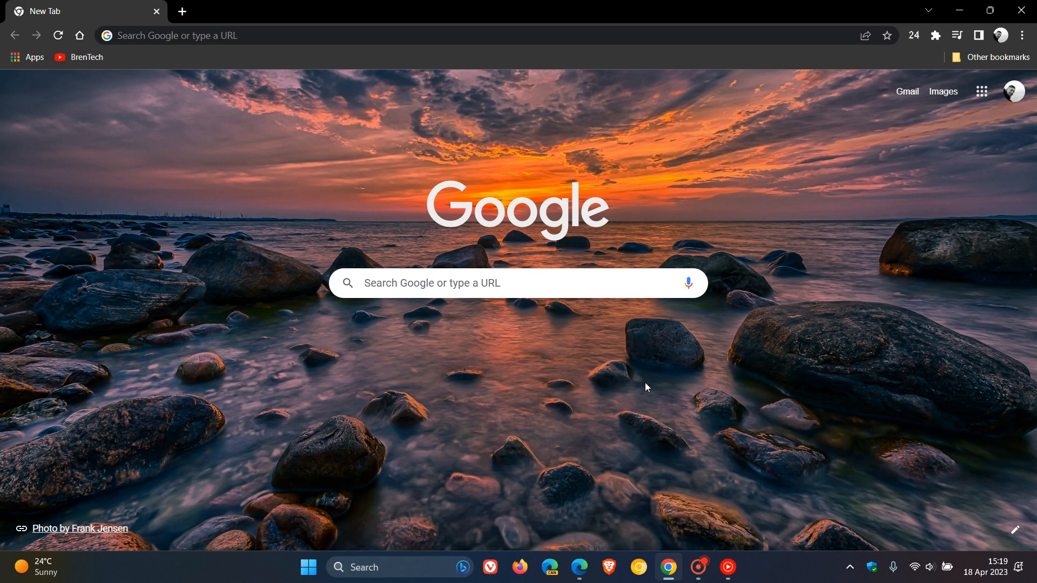
mouse_move(689, 371)
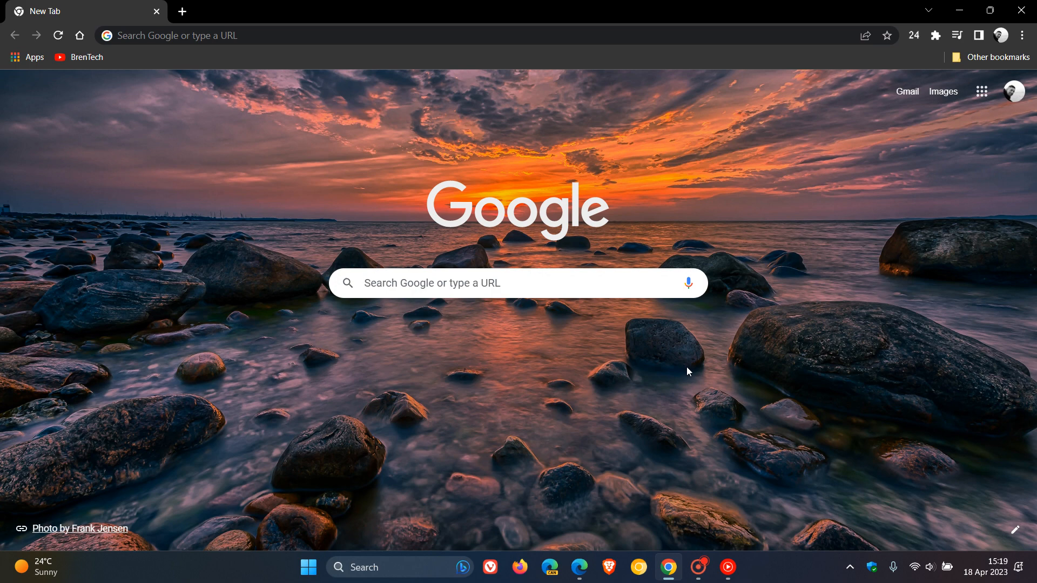
mouse_move(700, 384)
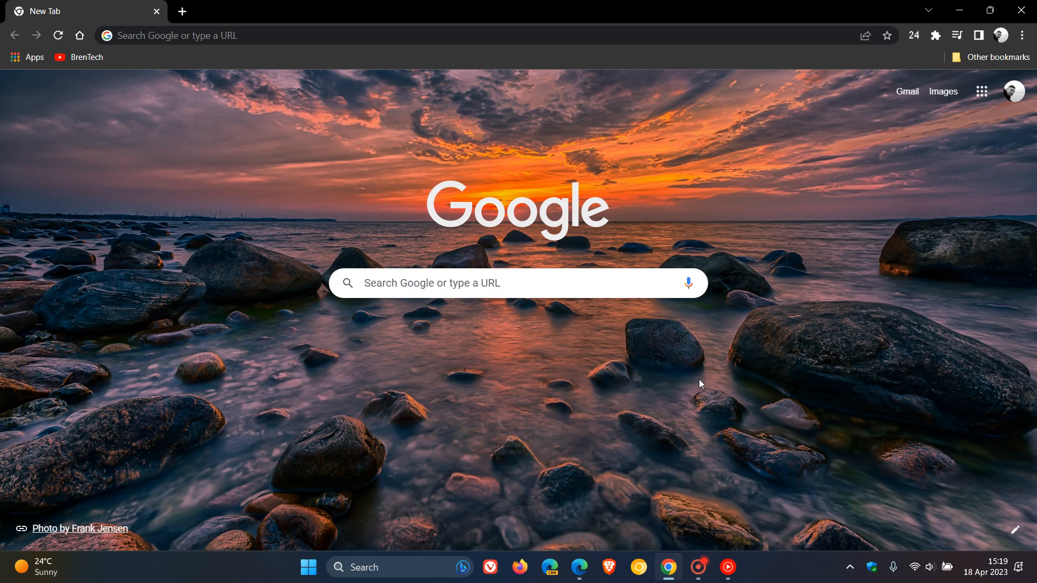
Show Chrome's Reading list side panel, then bring Edge's Bing chat page forward.
click(979, 34)
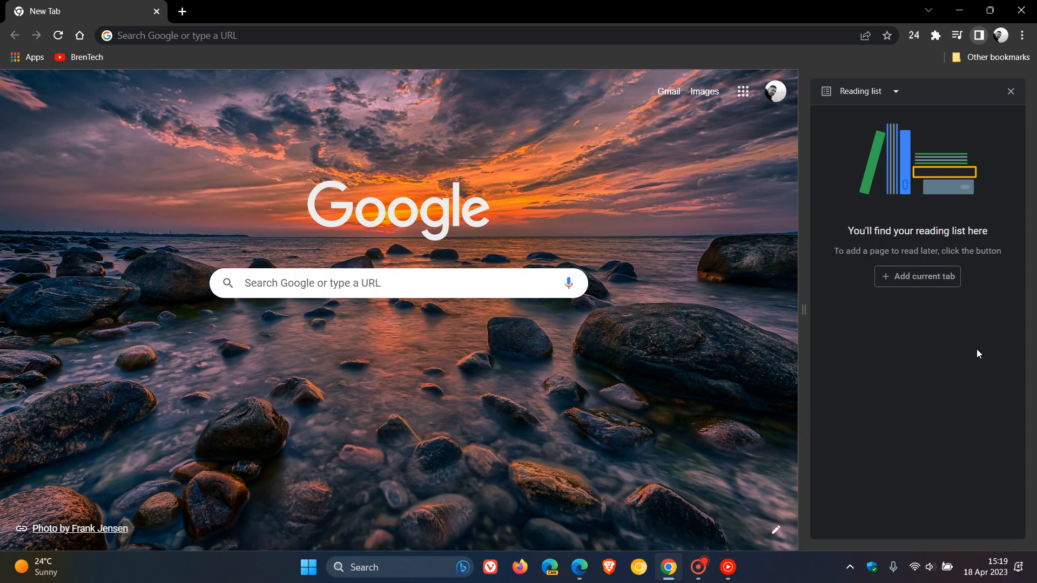
mouse_move(933, 385)
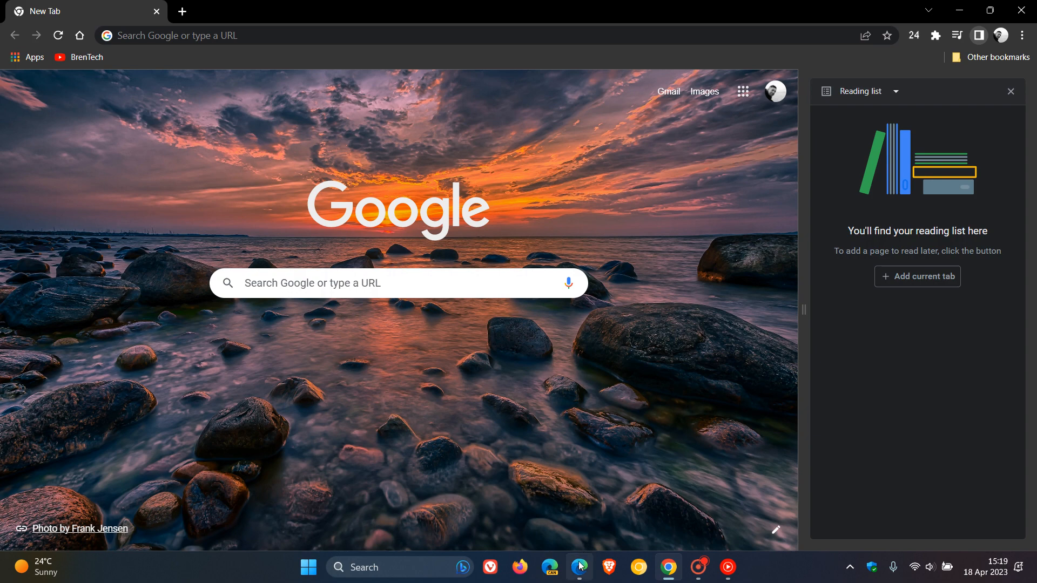
click(579, 566)
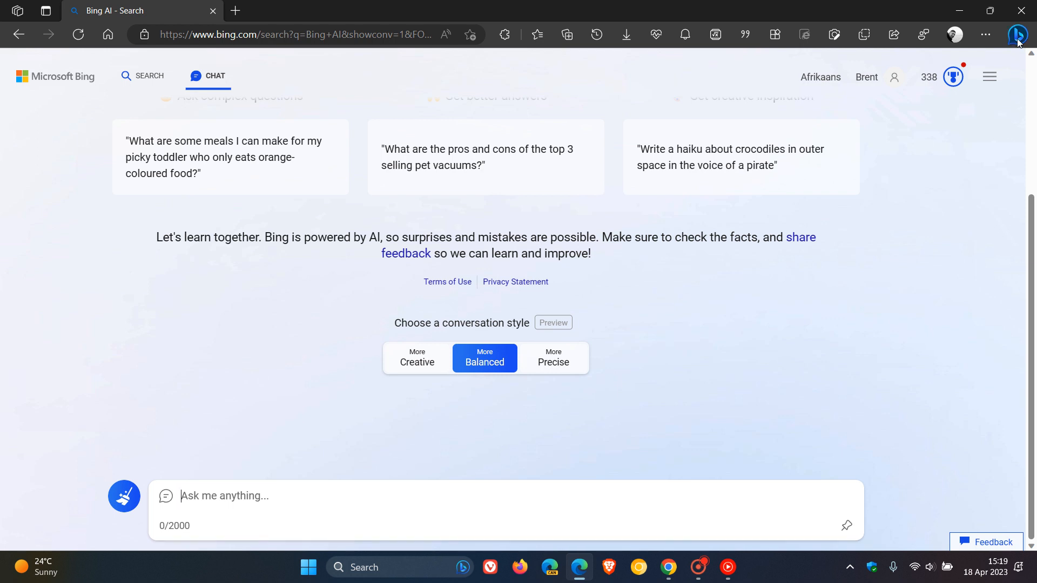
Show Edge's Bing chat sidebar again, then return to Chrome with its Reading list visible.
click(1017, 33)
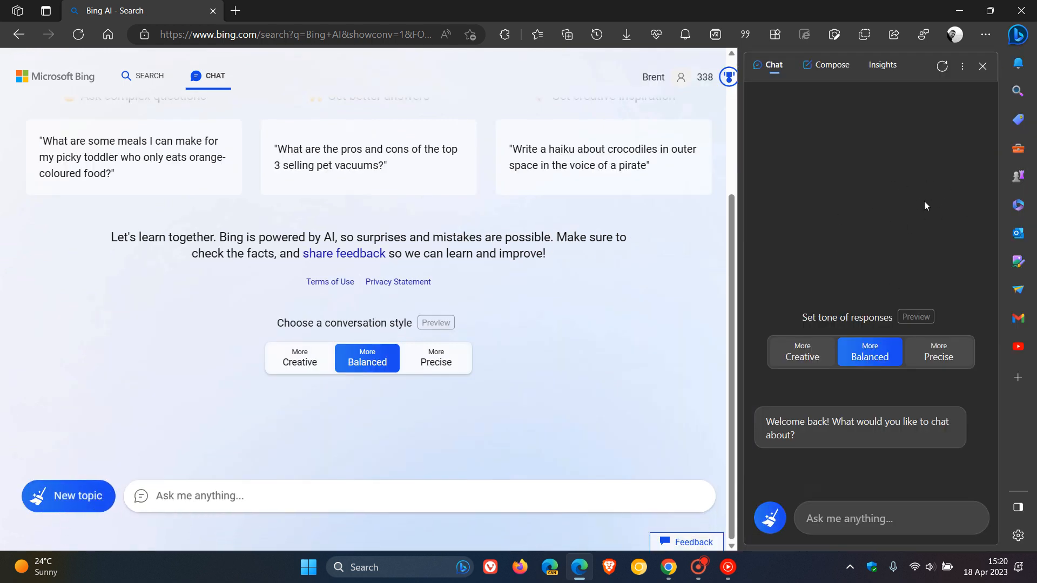
click(983, 66)
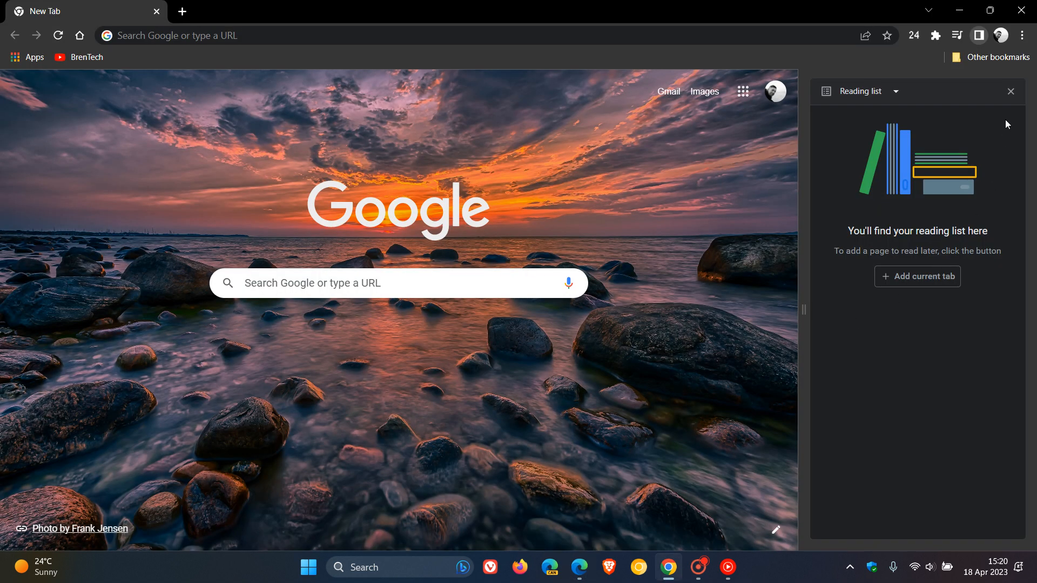
Dismiss the Reading list panel so the New Tab page fills Chrome's window.
click(1011, 91)
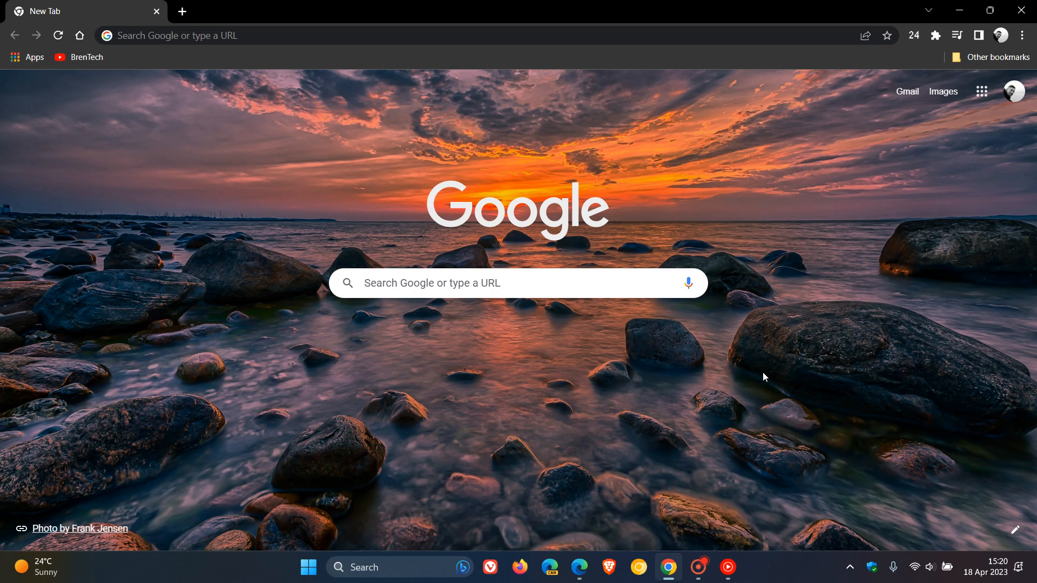
mouse_move(743, 391)
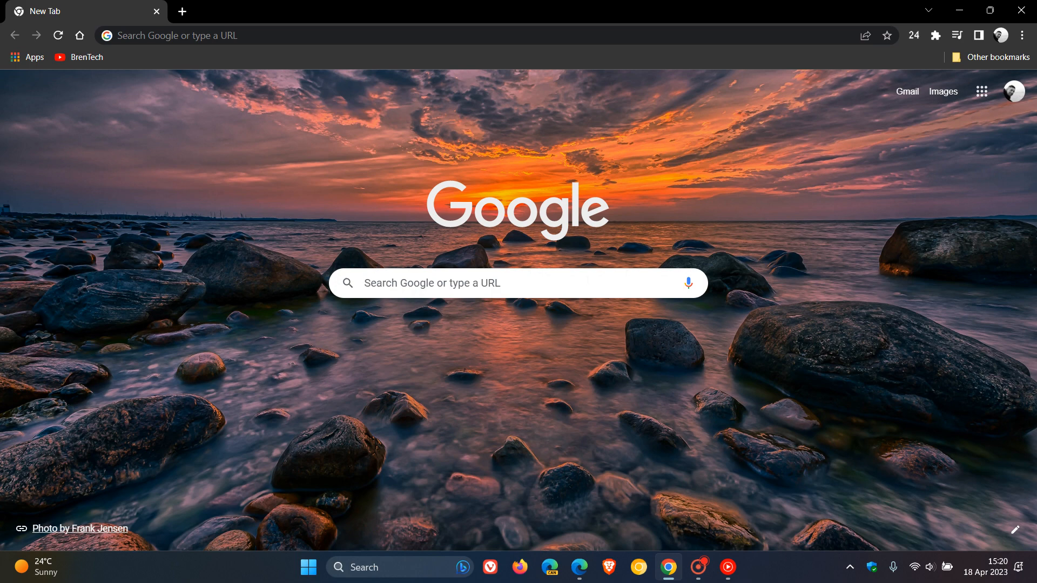
mouse_move(564, 303)
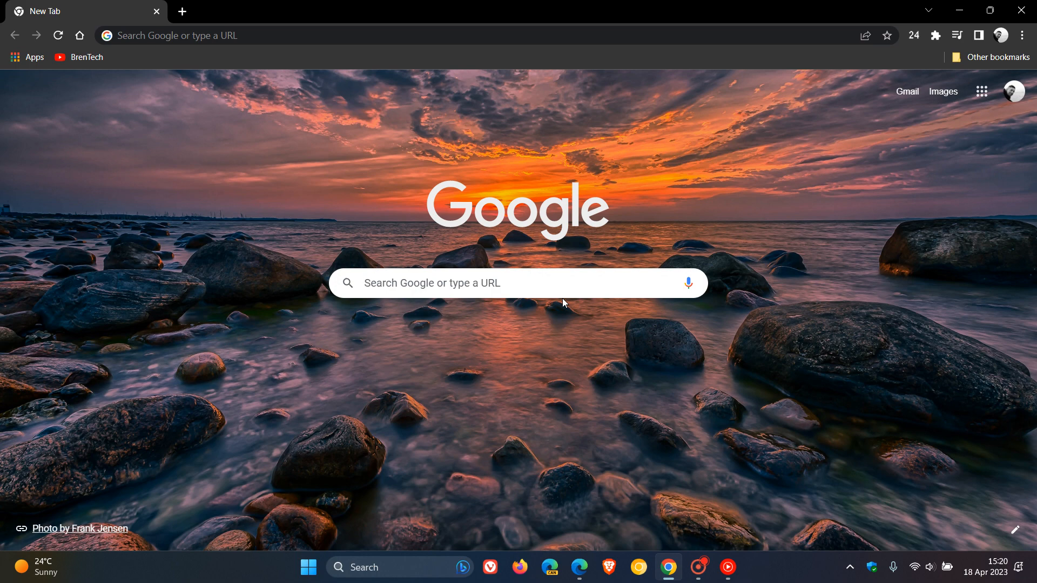
mouse_move(517, 337)
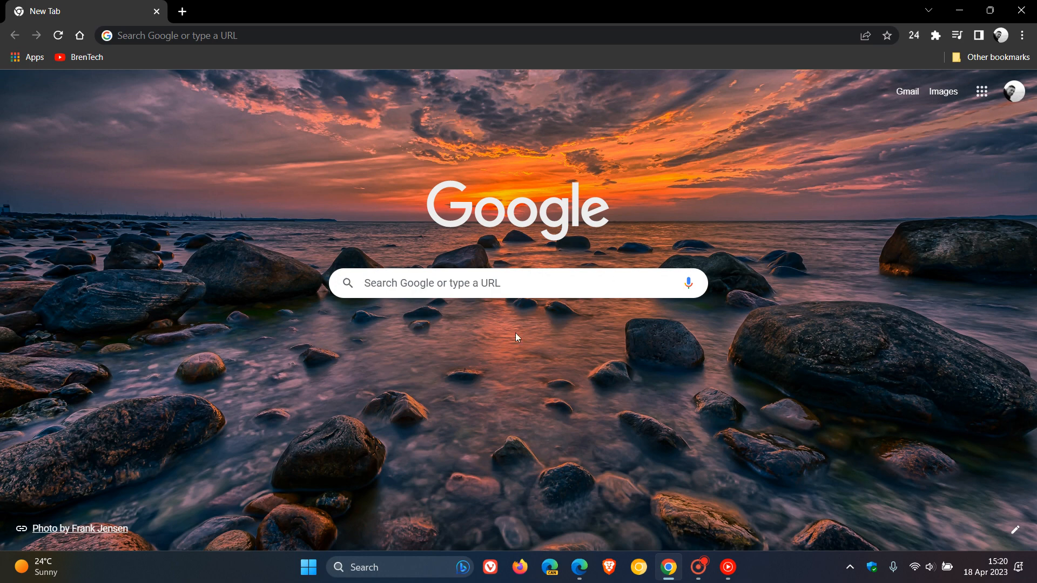
mouse_move(674, 387)
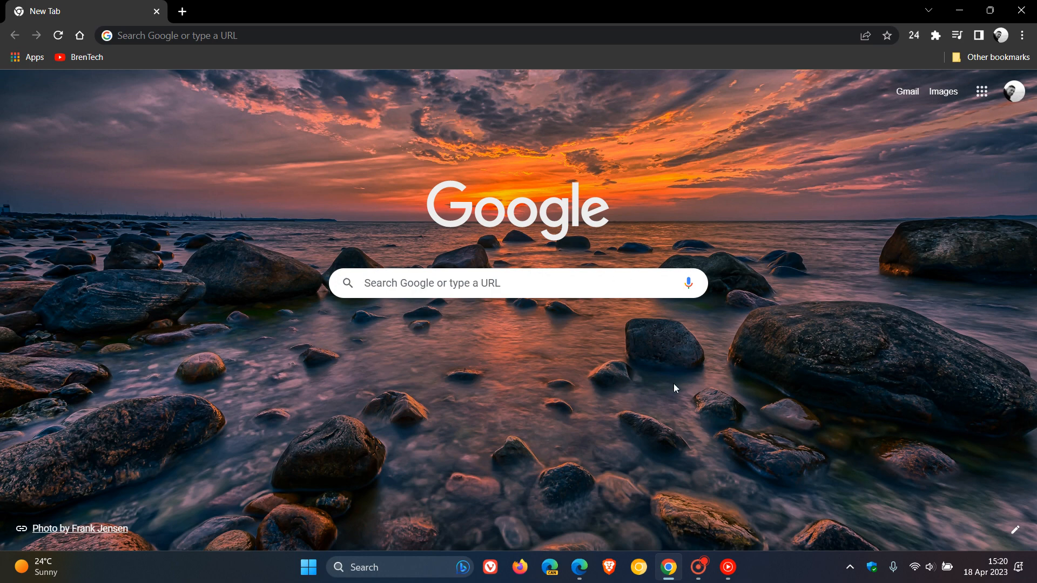
mouse_move(475, 352)
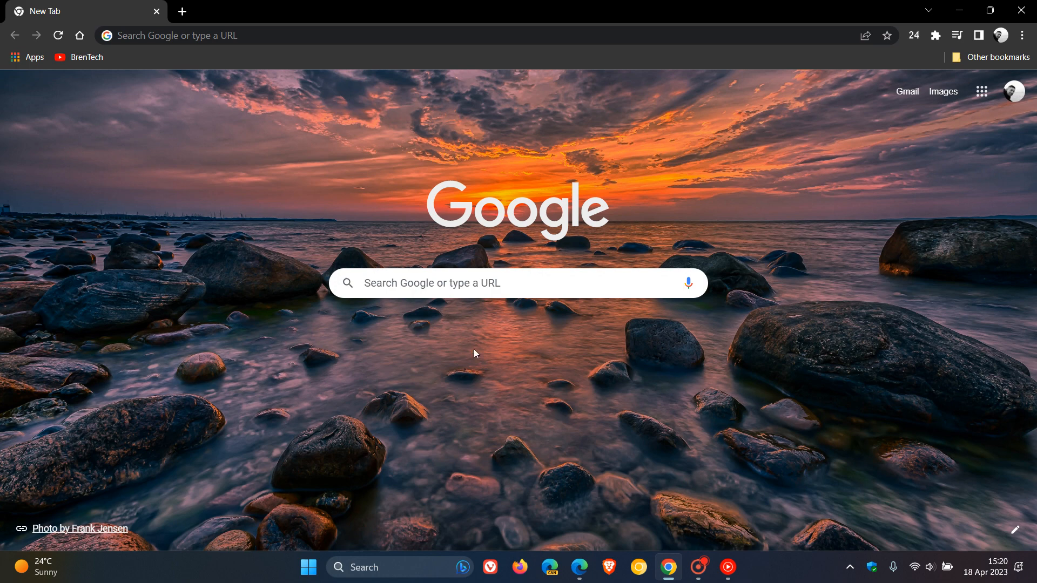
mouse_move(628, 362)
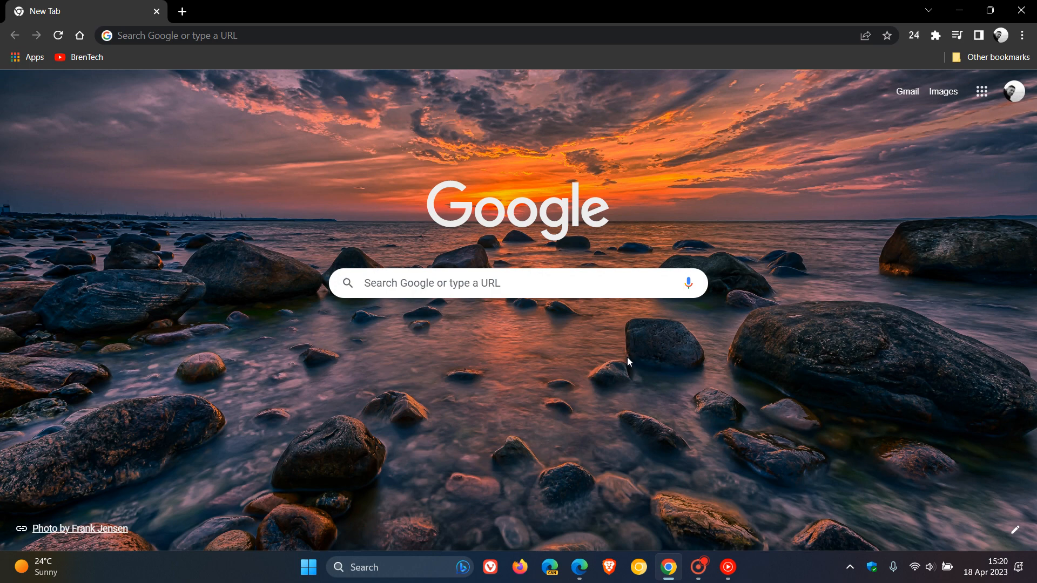
mouse_move(747, 369)
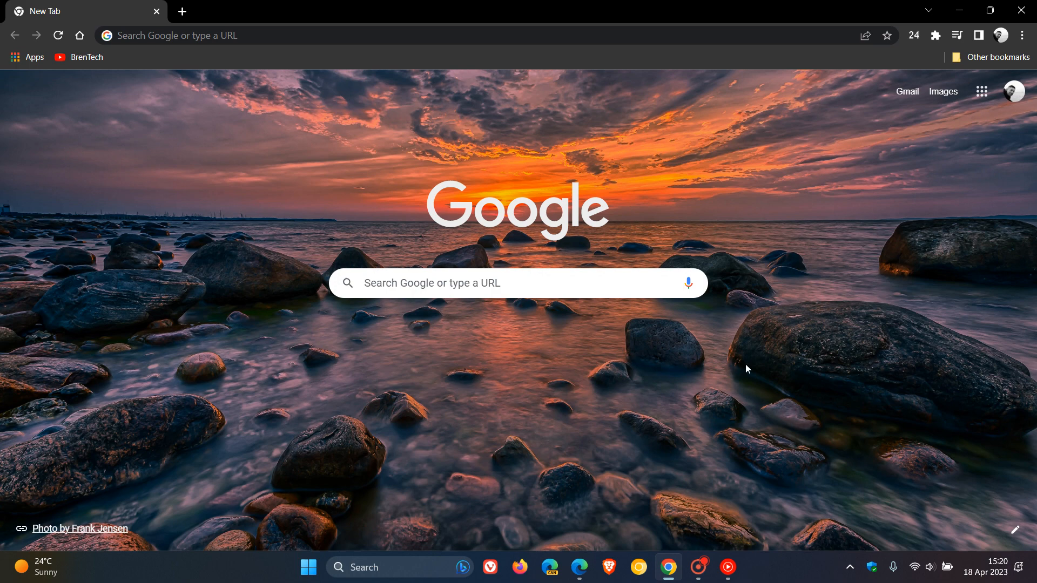